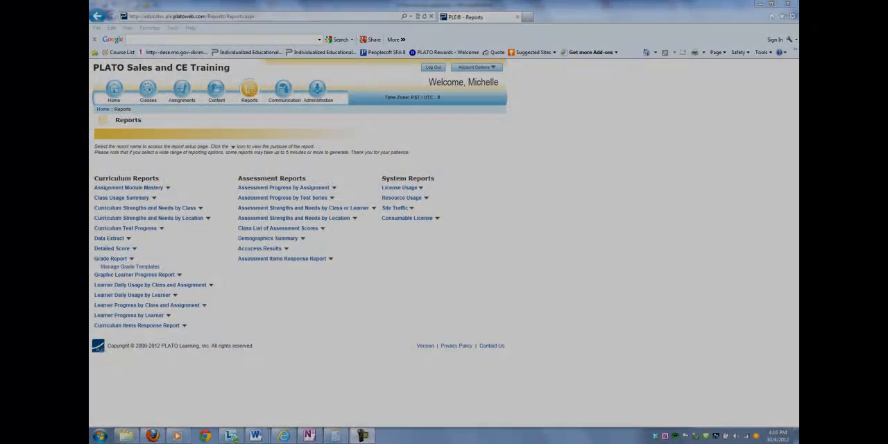
pyautogui.moveTo(156, 317)
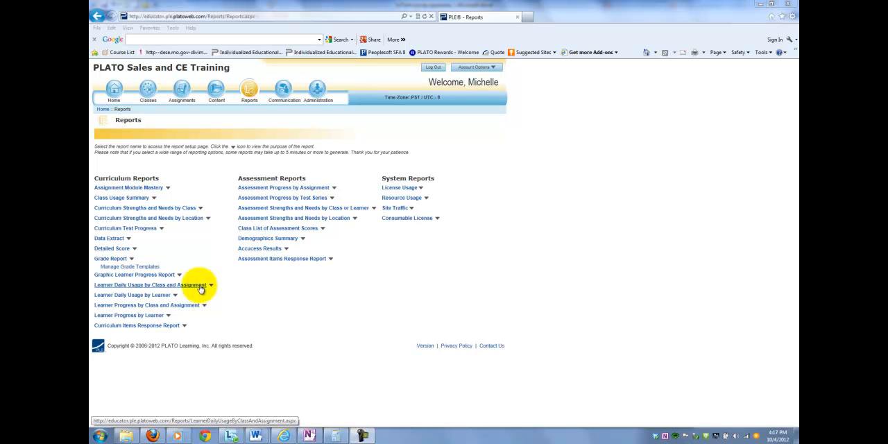
pyautogui.moveTo(358, 318)
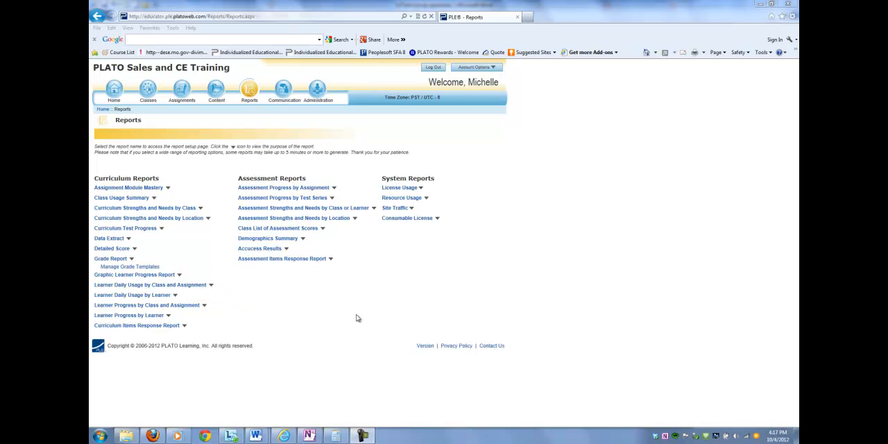
pyautogui.moveTo(179, 272)
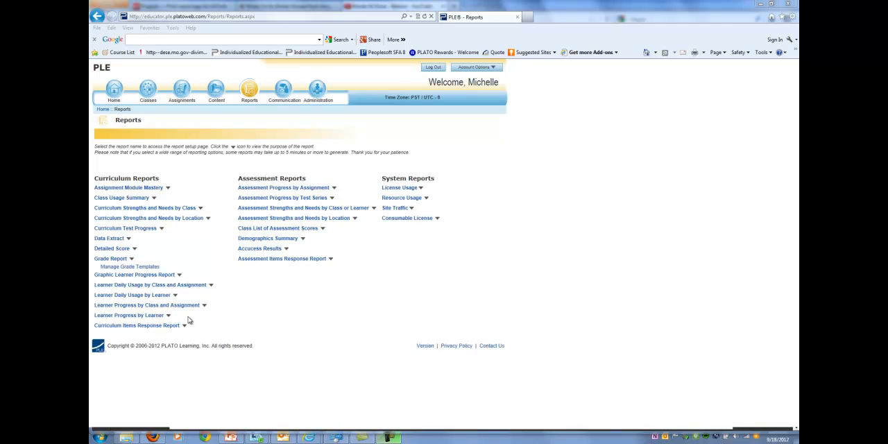
# - Generate a Learner Progress by Learner PDF for Laura Learner's PLATO Curriculum Overview class
pyautogui.click(128, 315)
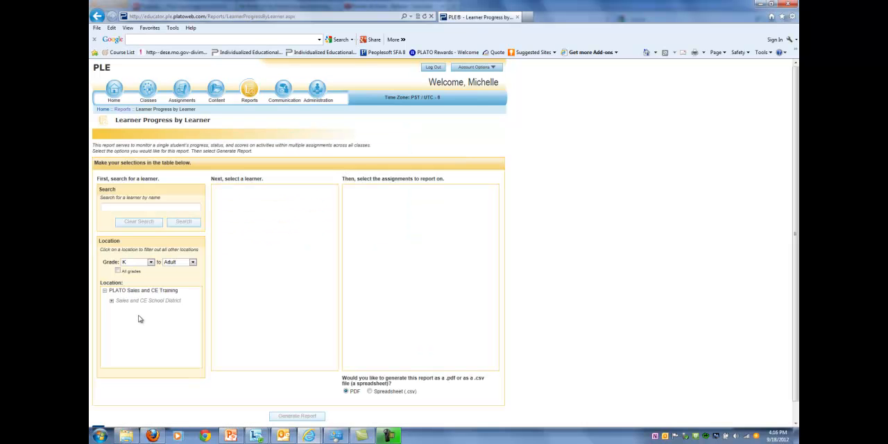
pyautogui.click(109, 300)
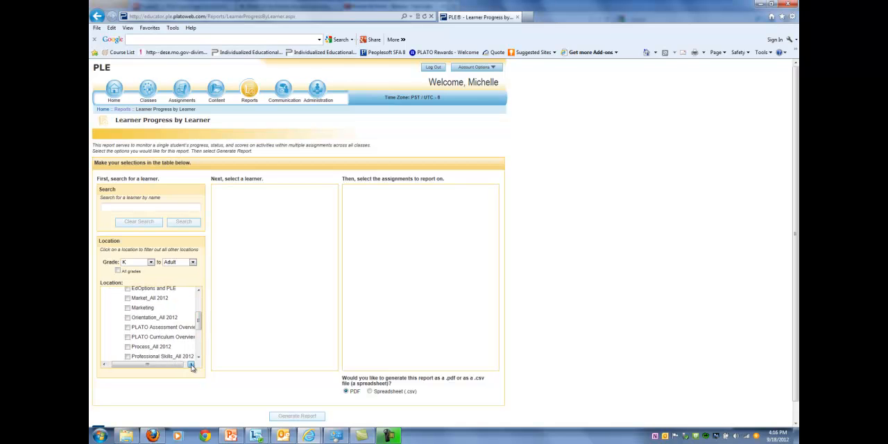
pyautogui.click(119, 336)
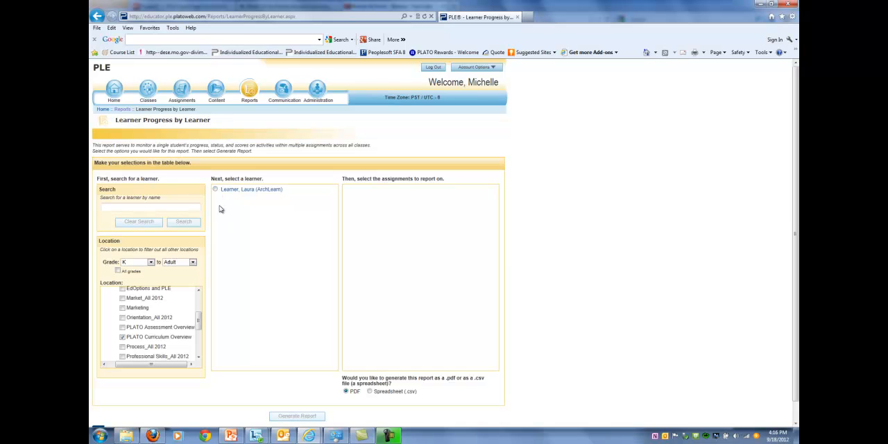
pyautogui.click(216, 189)
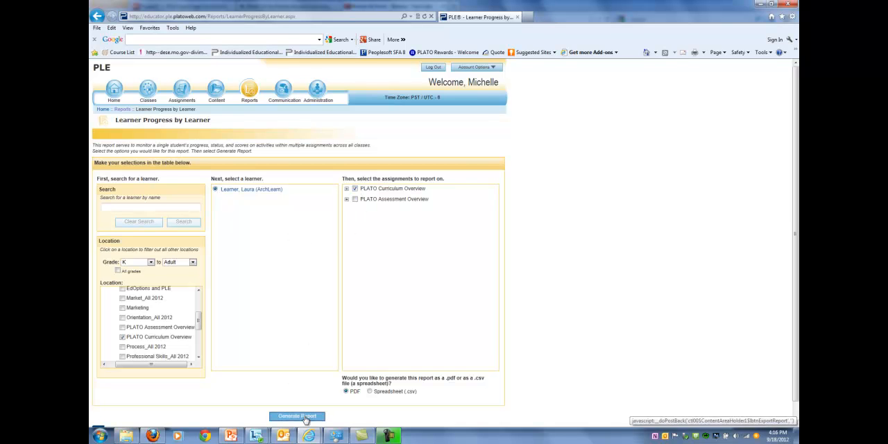
pyautogui.click(295, 416)
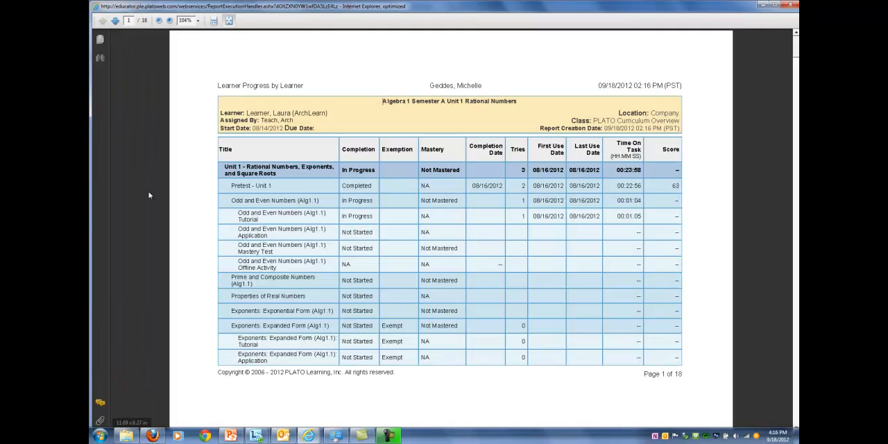
pyautogui.moveTo(118, 27)
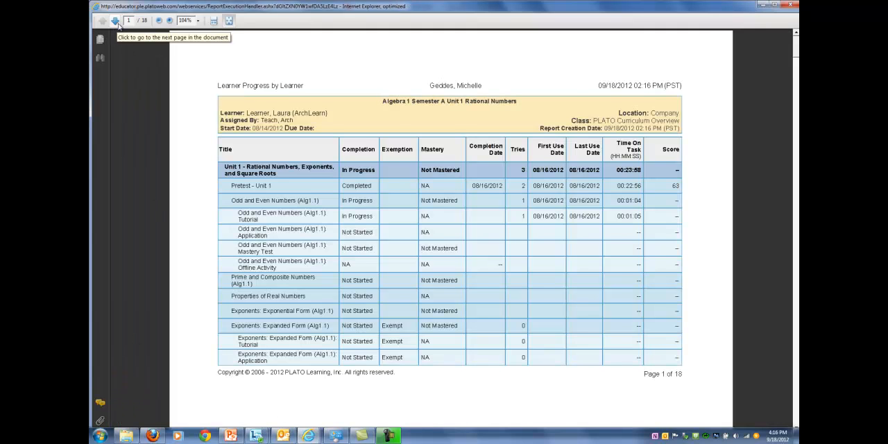
# - Page forward through the Learner Progress PDF to the Unit 1 totals
pyautogui.click(115, 20)
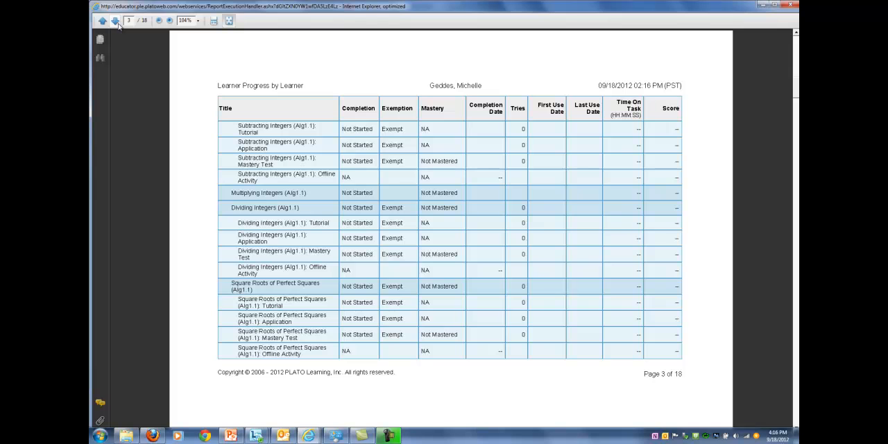
pyautogui.click(112, 21)
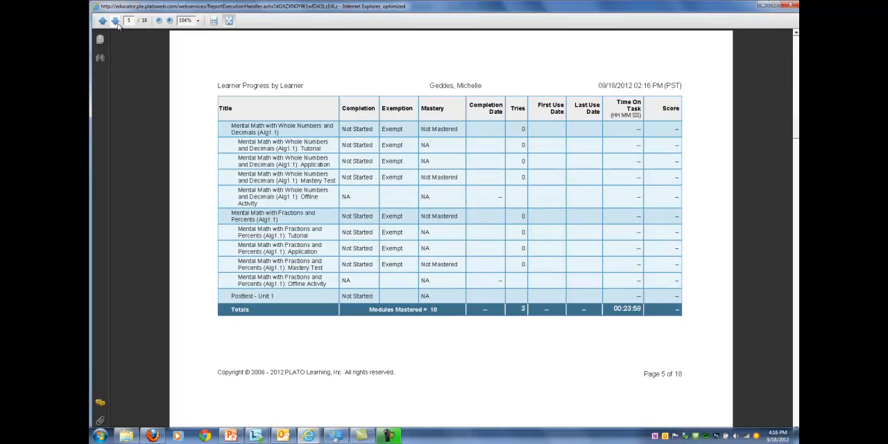
pyautogui.click(111, 21)
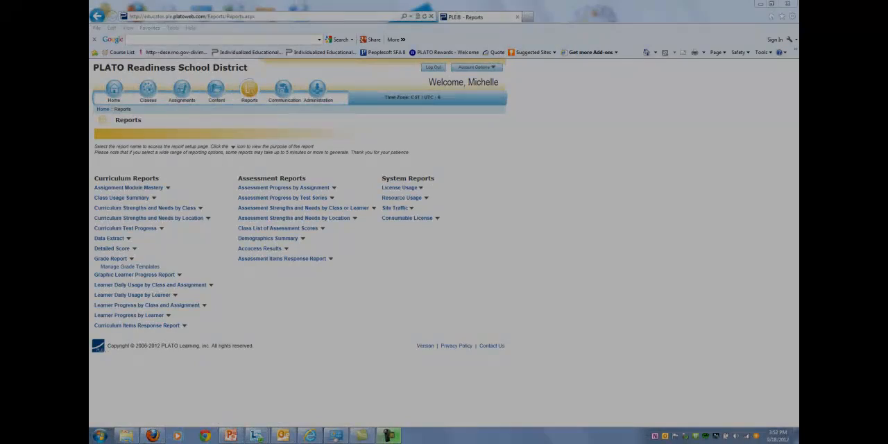
pyautogui.click(131, 294)
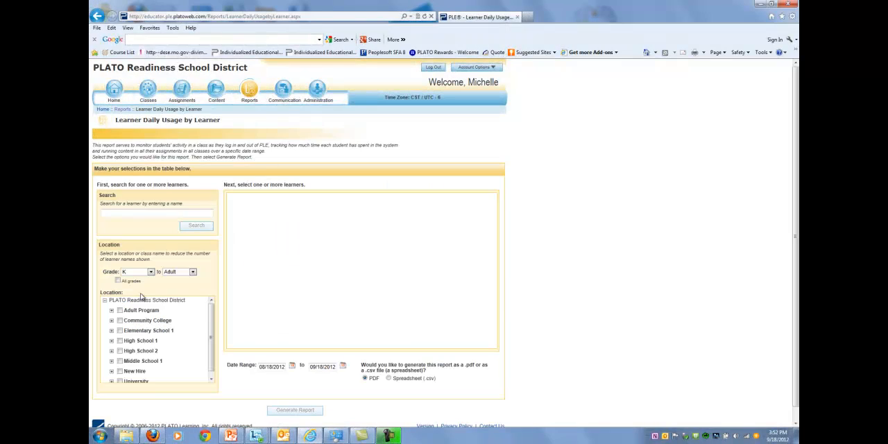
pyautogui.click(111, 340)
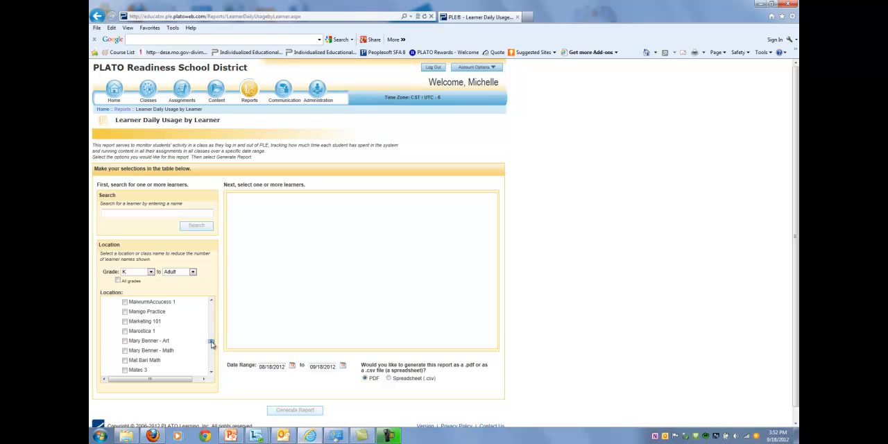
pyautogui.scroll(-3)
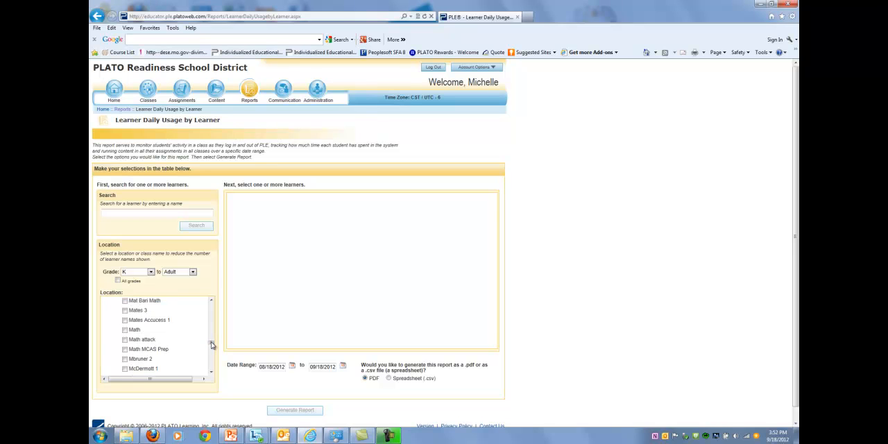
pyautogui.scroll(-3)
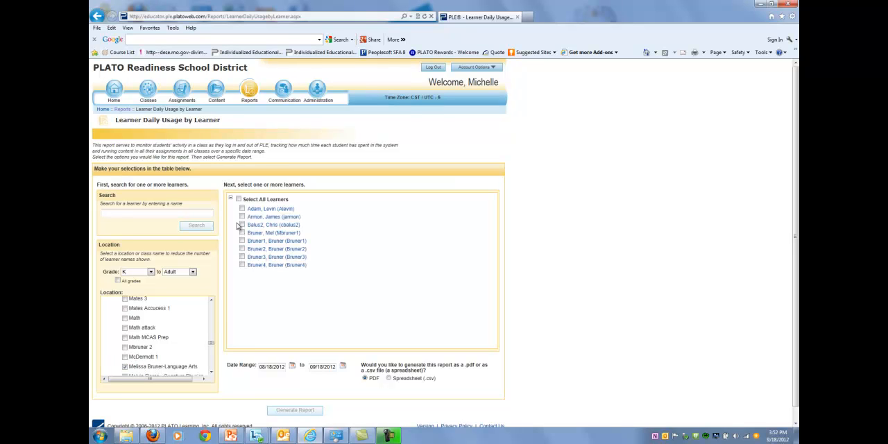
pyautogui.click(237, 199)
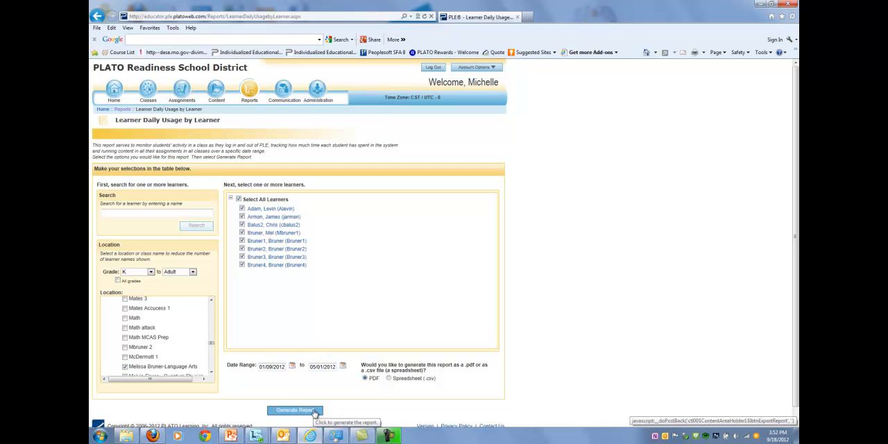
pyautogui.click(289, 410)
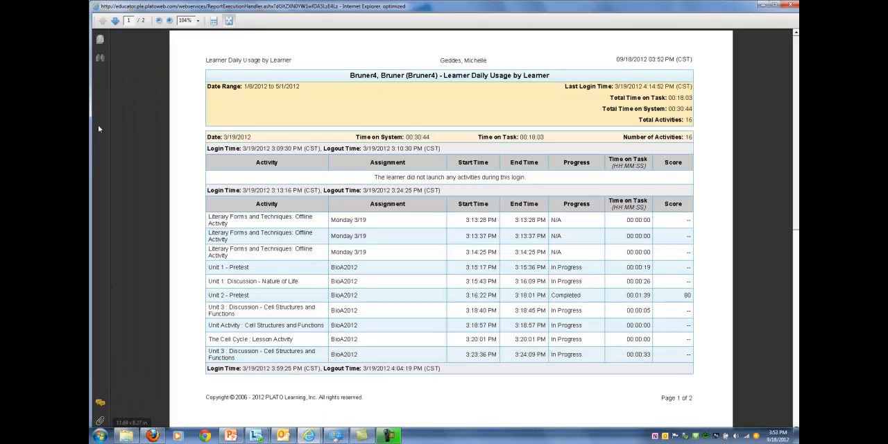
pyautogui.moveTo(122, 21)
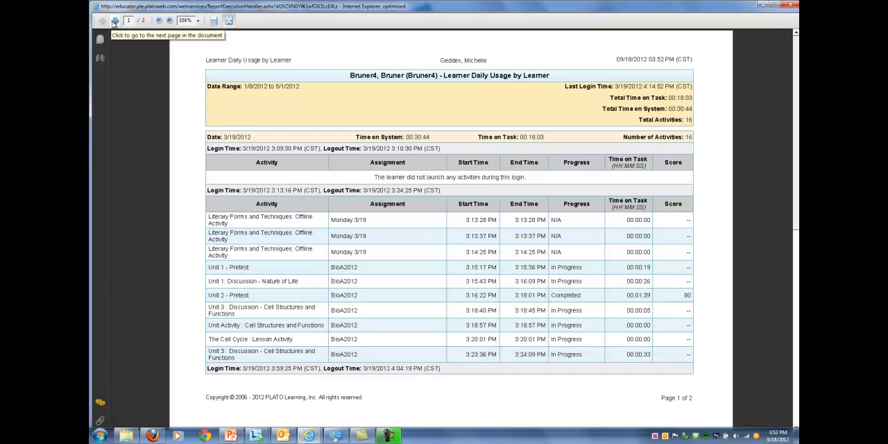
# - Advance to the next page of the Learner Daily Usage PDF
pyautogui.click(112, 21)
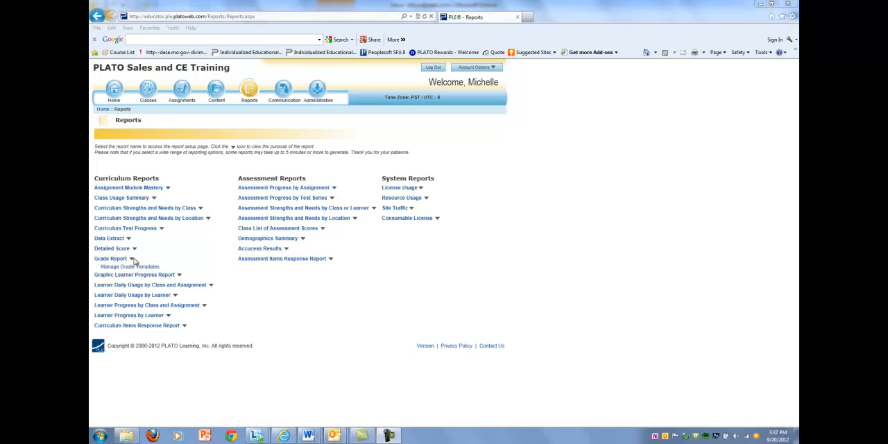
# - Generate a summary Grade Report for PLATO Curriculum Overview's 8/21 4PM assignment
pyautogui.click(108, 258)
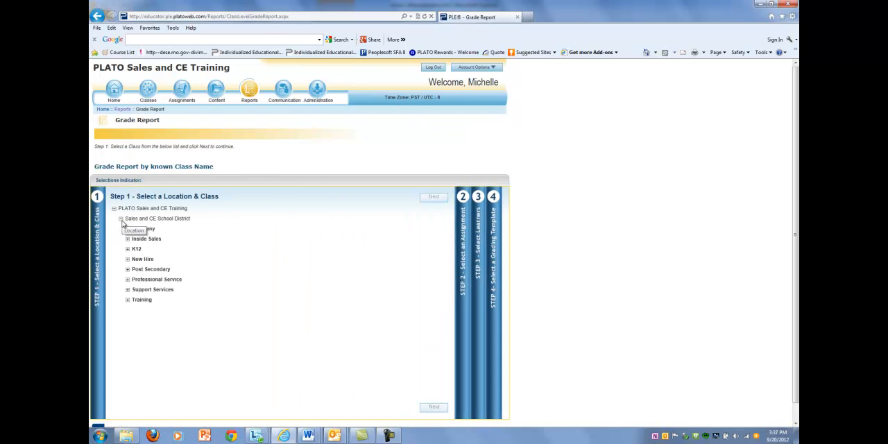
pyautogui.click(127, 228)
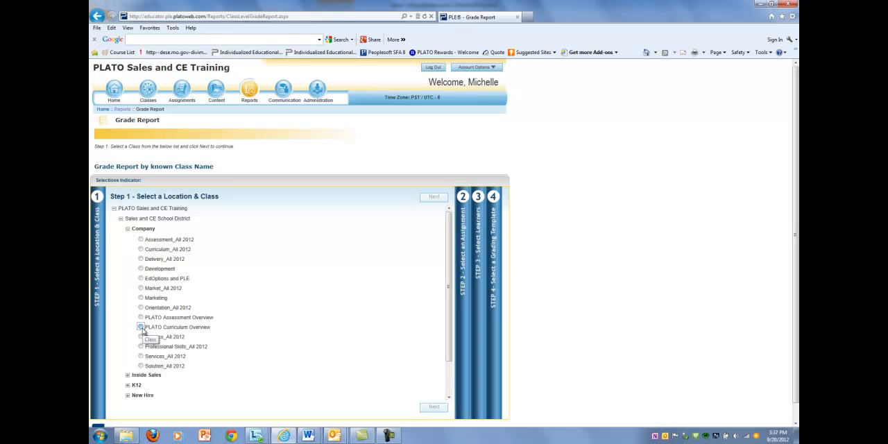
pyautogui.click(434, 197)
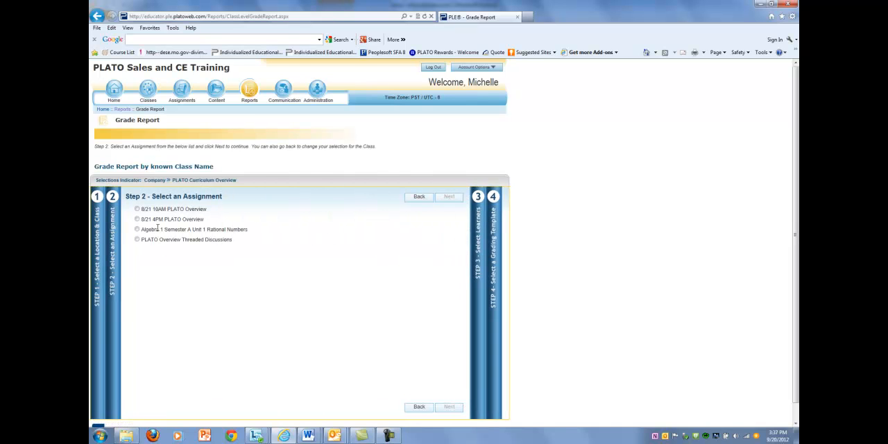
pyautogui.click(136, 219)
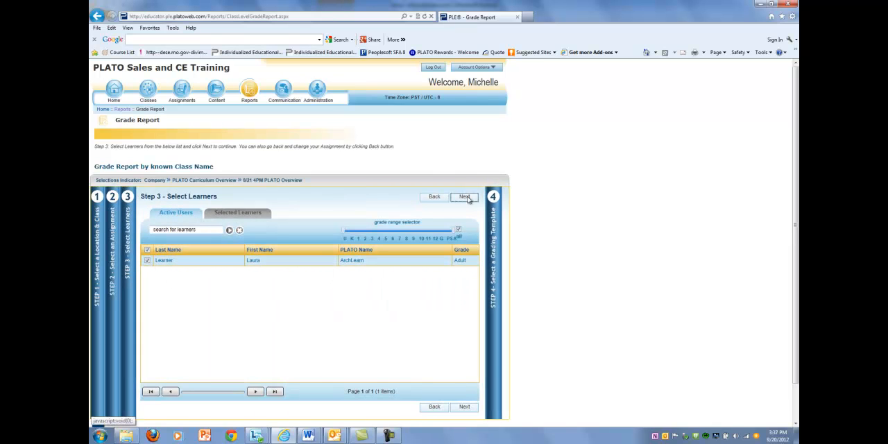
pyautogui.click(464, 197)
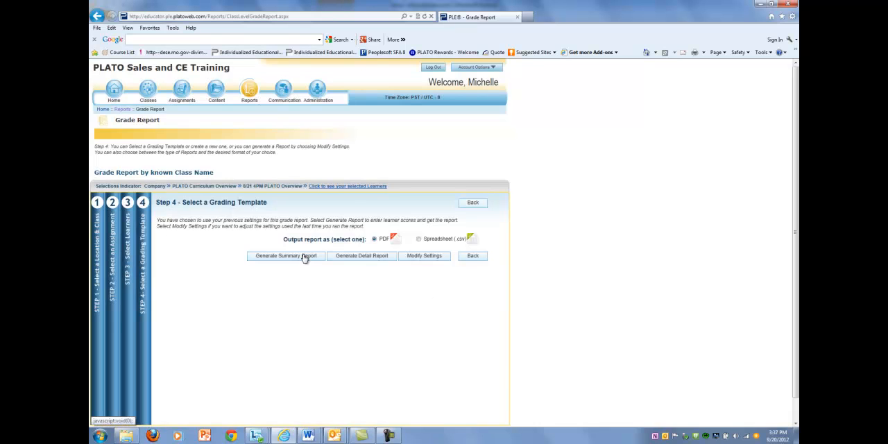
pyautogui.click(285, 255)
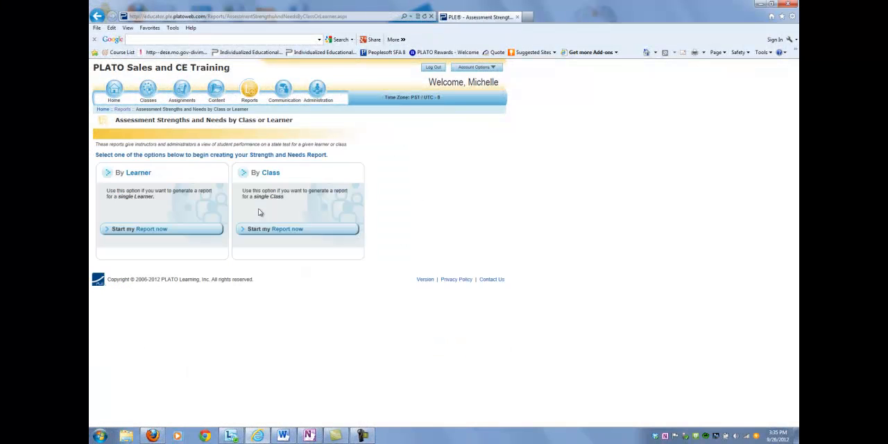
# - Generate a Strengths and Needs PDF for the 5th Grade Math test with Minnesota categories, and page ahead
pyautogui.click(273, 228)
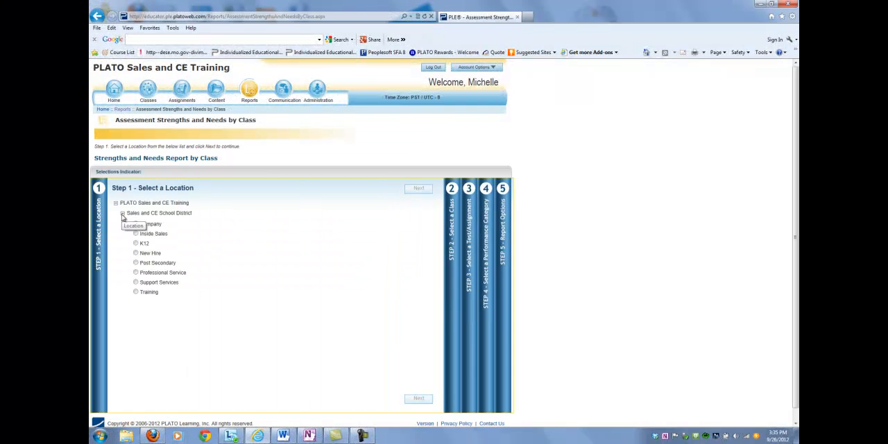
pyautogui.click(418, 187)
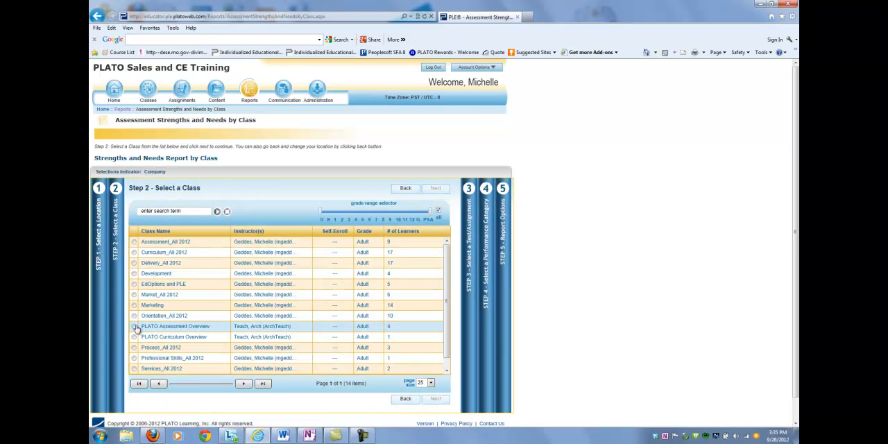
pyautogui.click(133, 326)
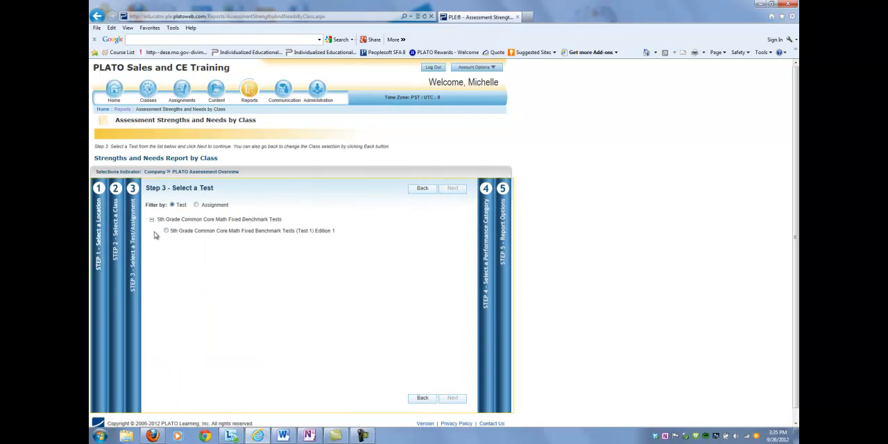
pyautogui.click(452, 188)
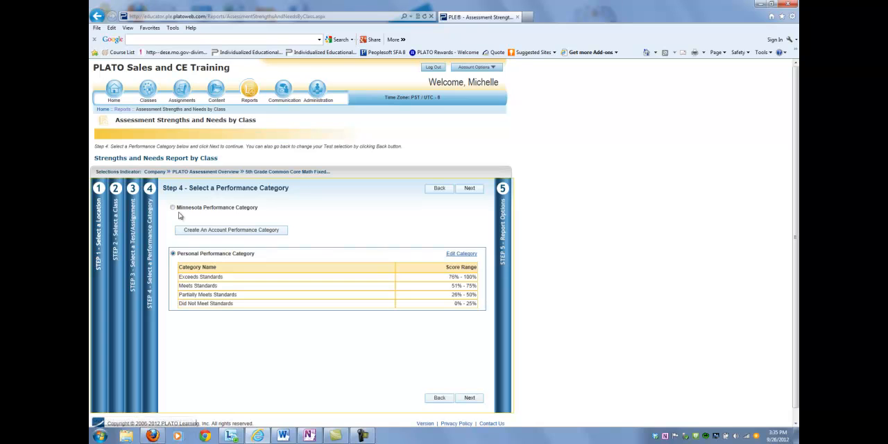
pyautogui.click(468, 188)
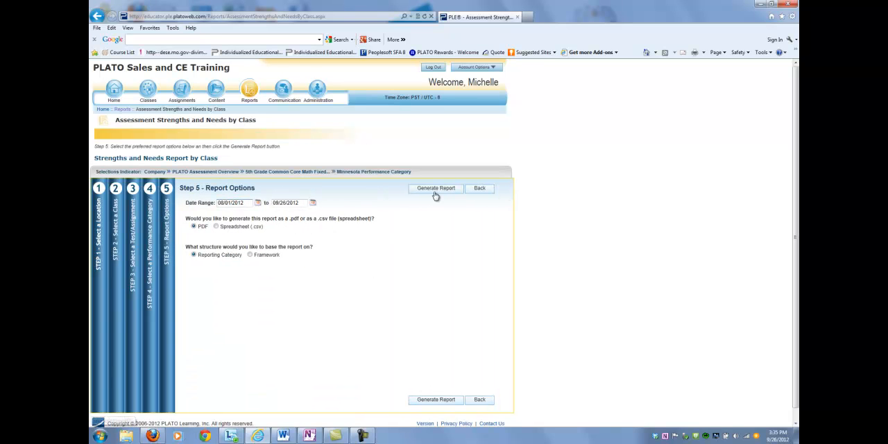
pyautogui.click(435, 188)
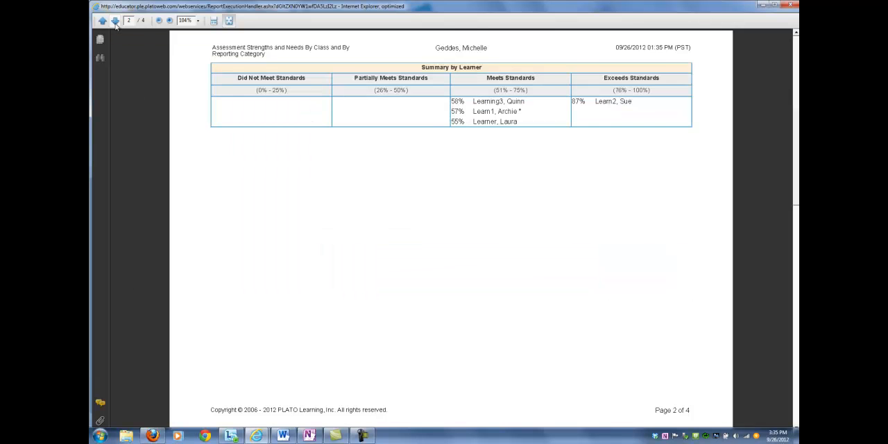
pyautogui.click(115, 21)
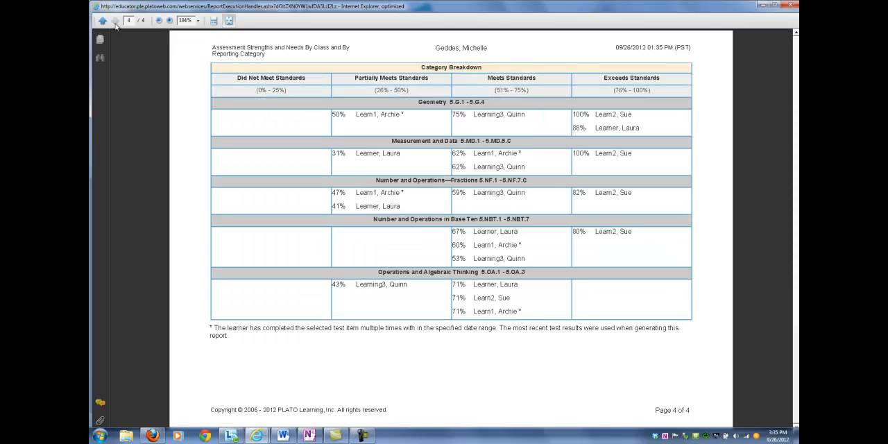